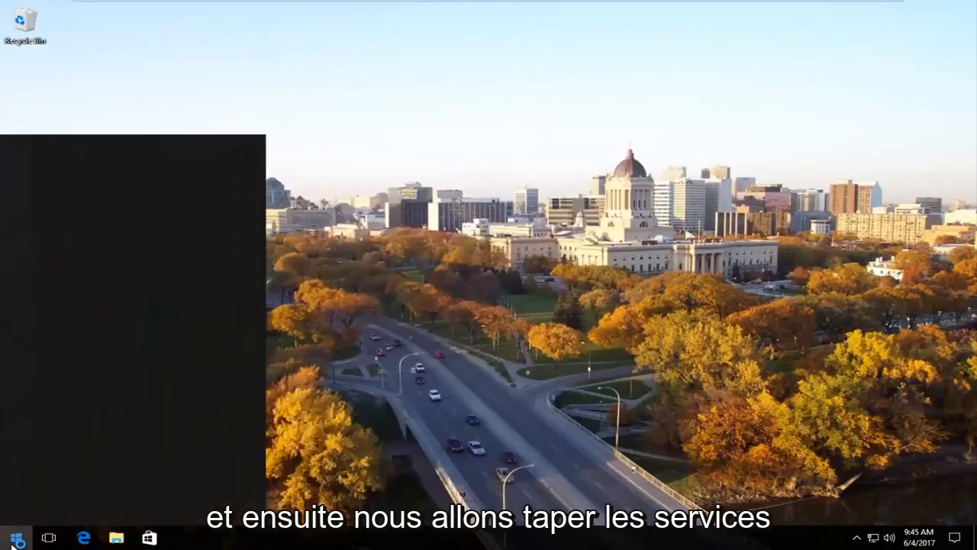
Step: Search the Start menu for 'serv' to bring up the Services desktop app
text(services)
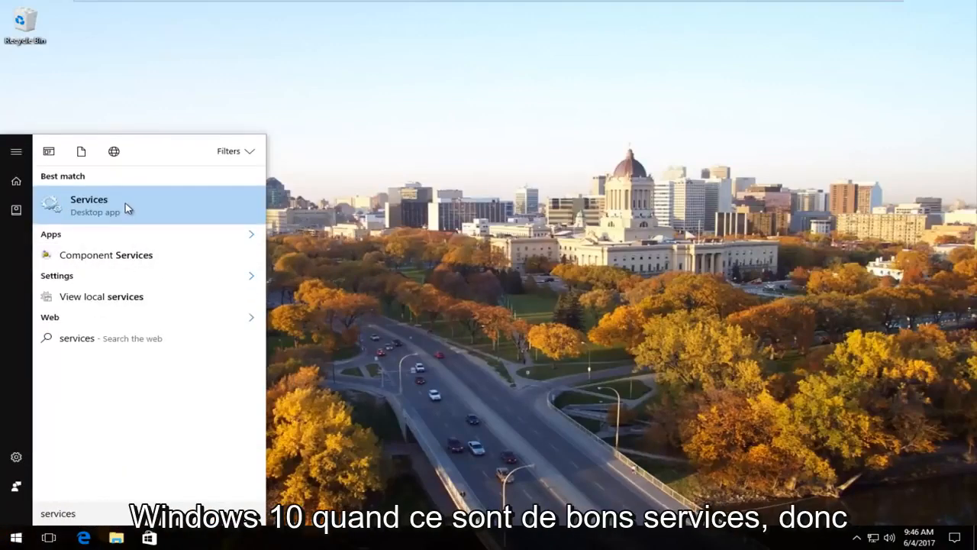
mouse_move(102, 213)
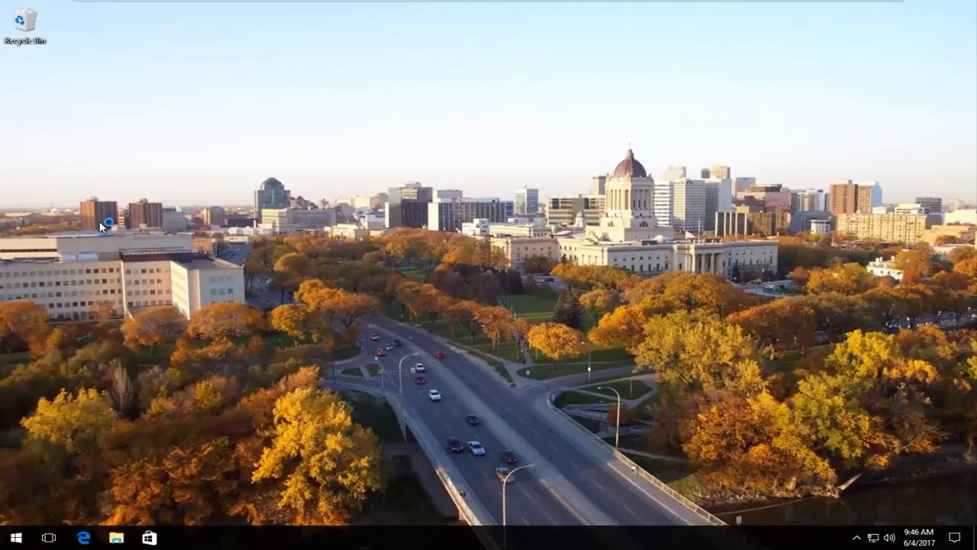
mouse_move(103, 222)
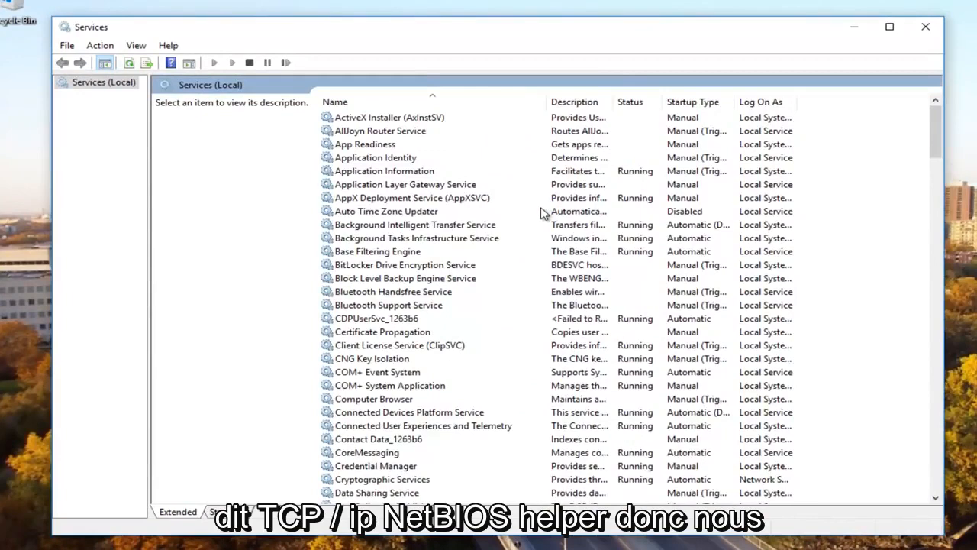
Step: Scroll the services list and select TCP/IP NetBIOS Helper to view its description
scroll(down, 3)
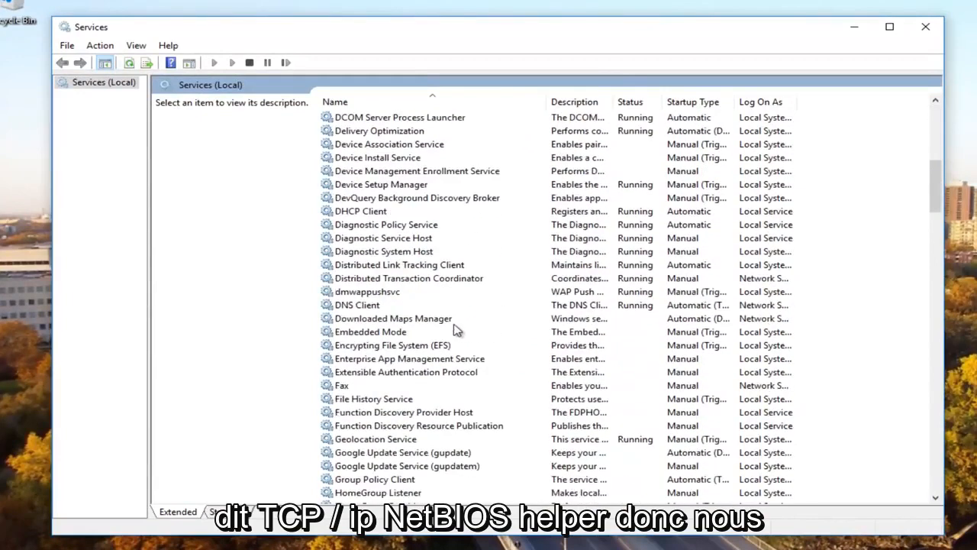
scroll(down, 3)
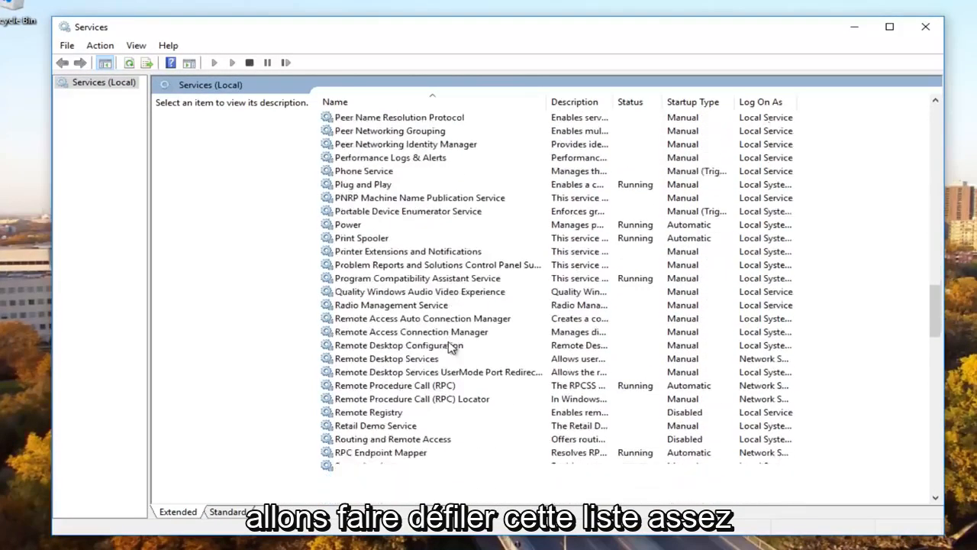
scroll(down, 3)
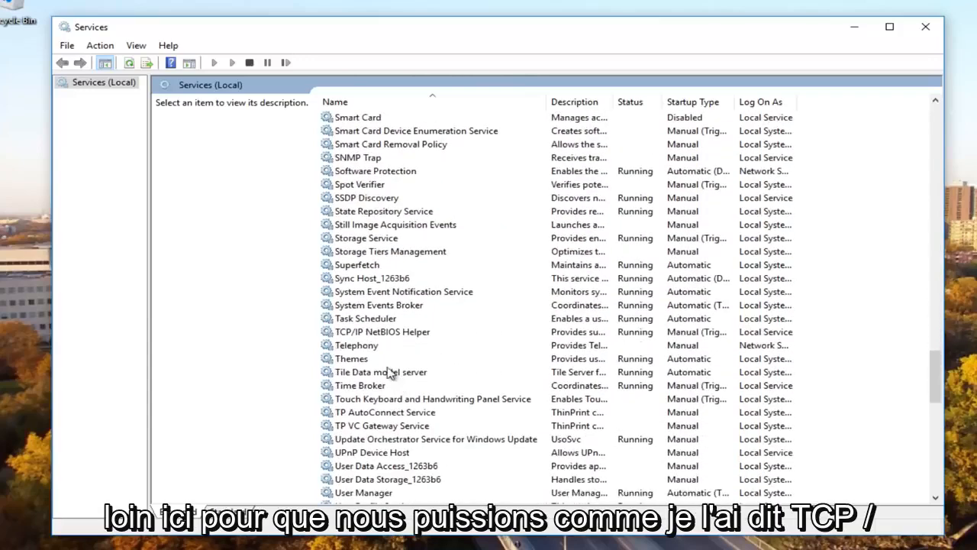
click(383, 331)
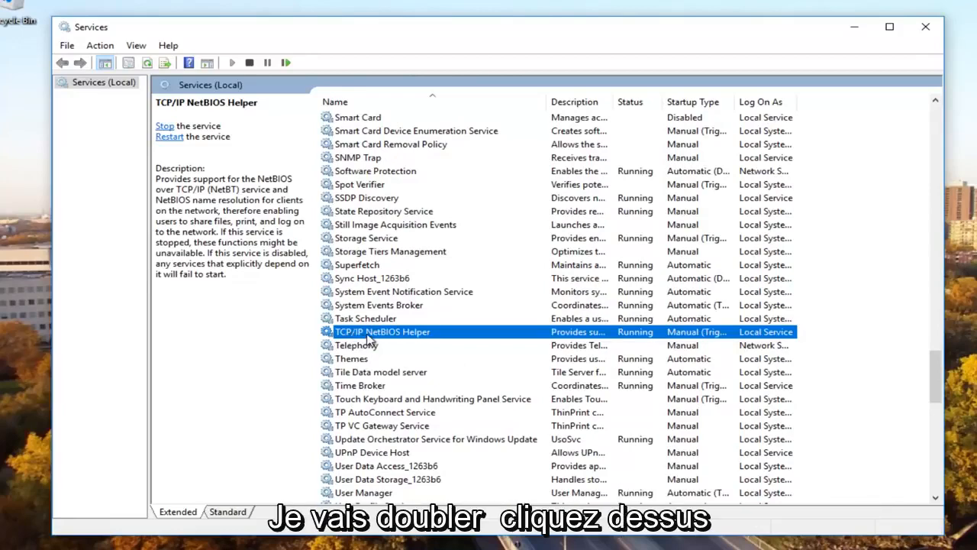
Step: Set the TCP/IP NetBIOS Helper startup type to Automatic in its properties
double_click(381, 331)
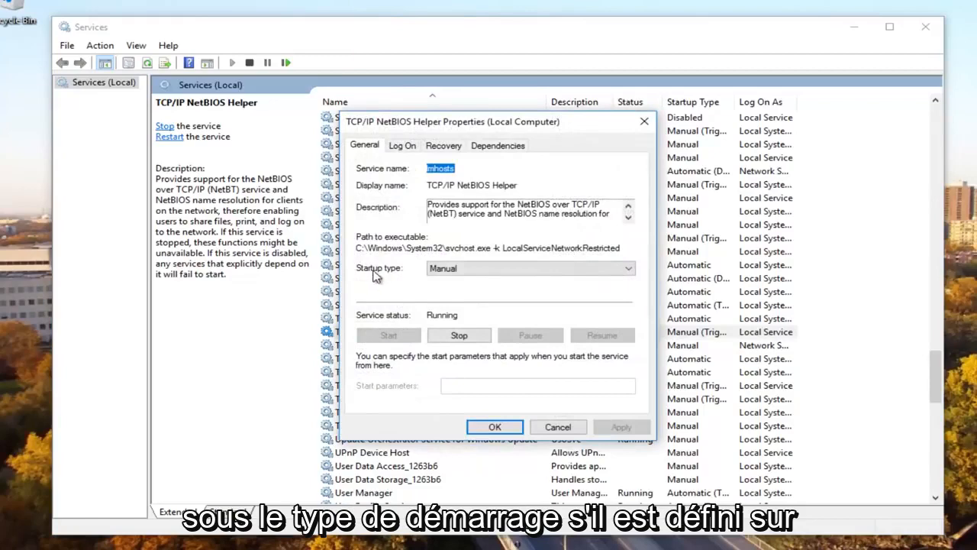
click(529, 268)
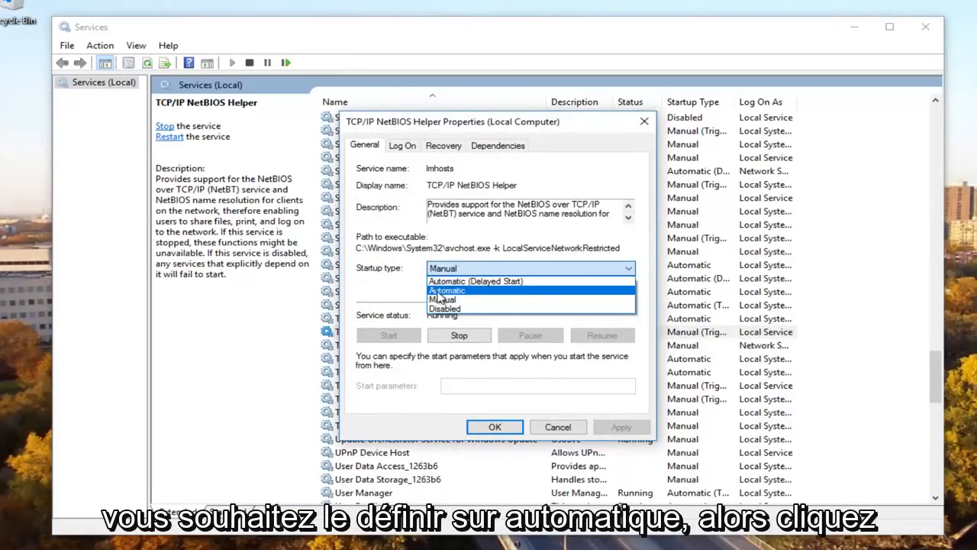
click(447, 290)
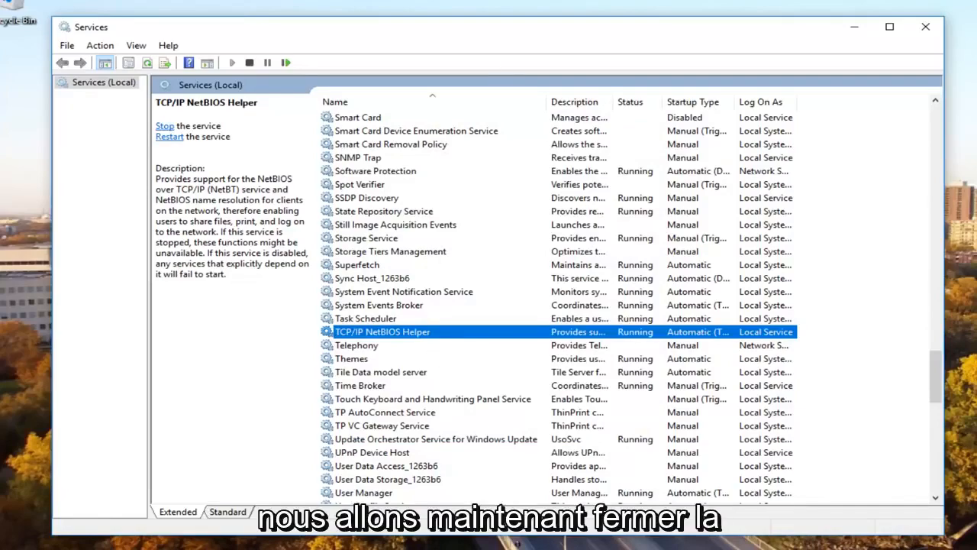
Step: Close Services and launch Network and Sharing Center from a Start menu search
click(926, 26)
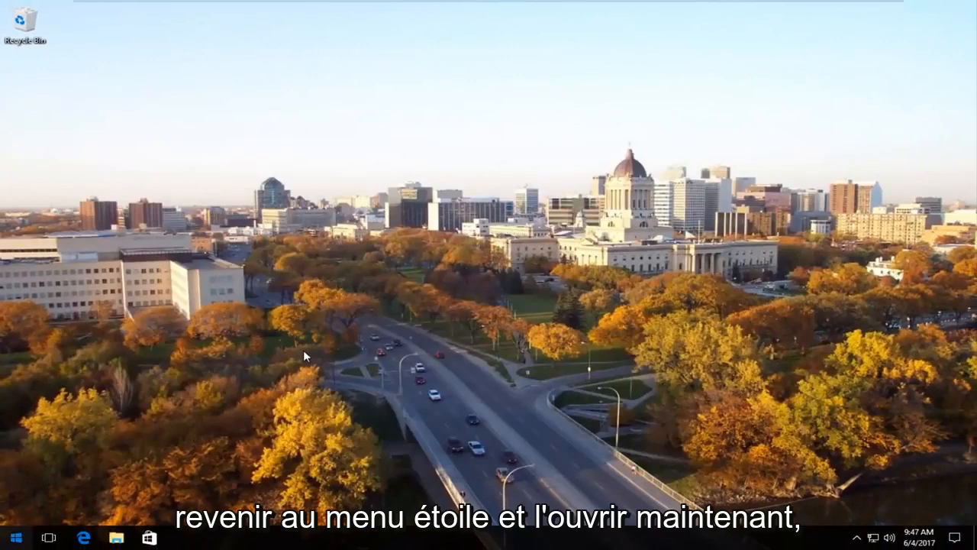
click(14, 538)
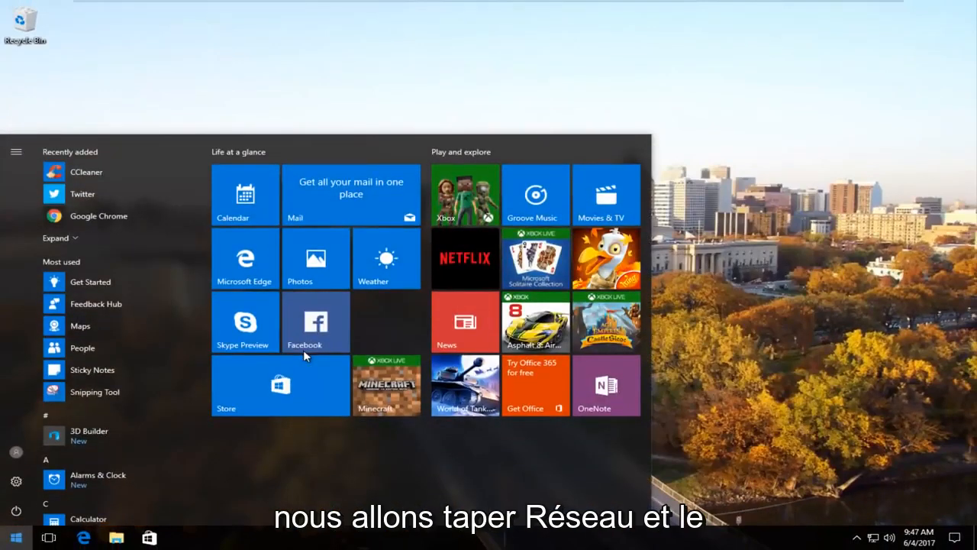
text(netowk)
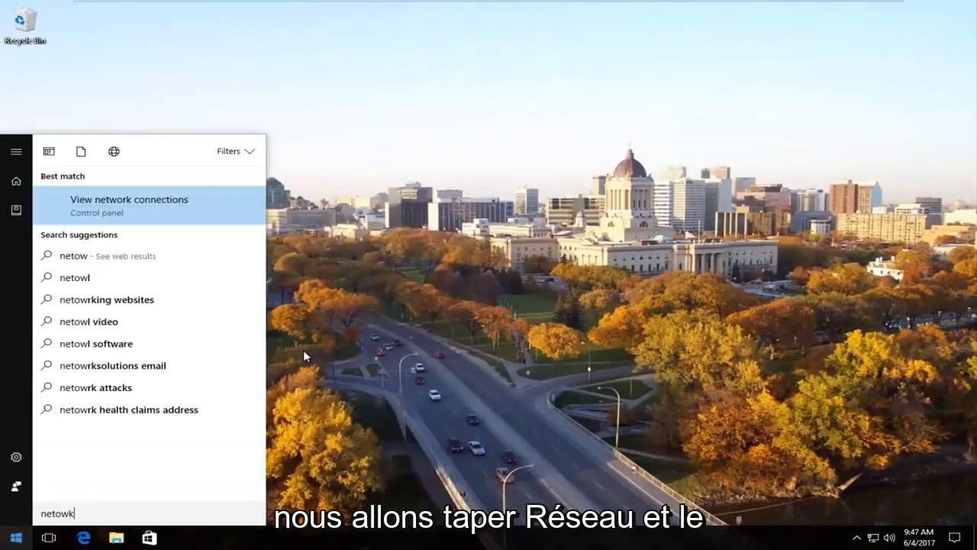
text(network and sh)
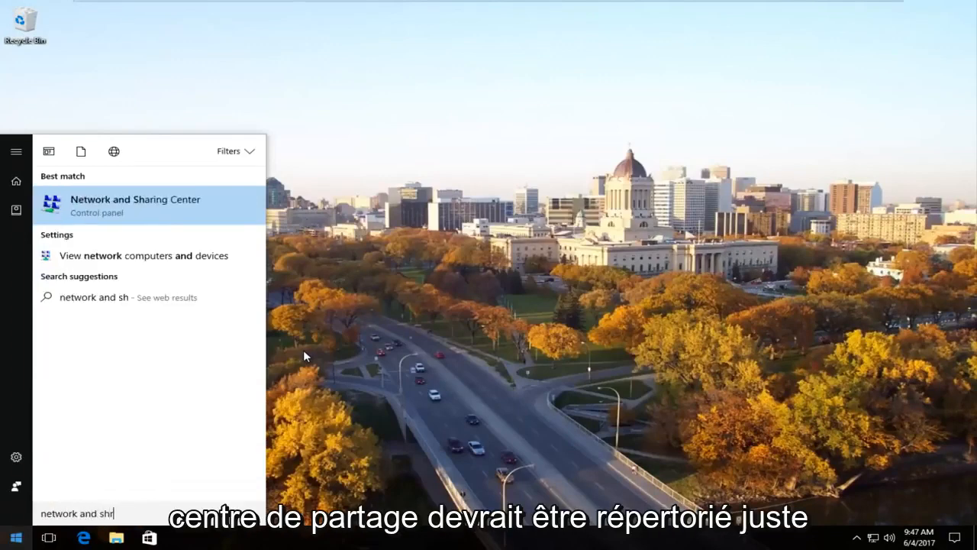
text(ring ce)
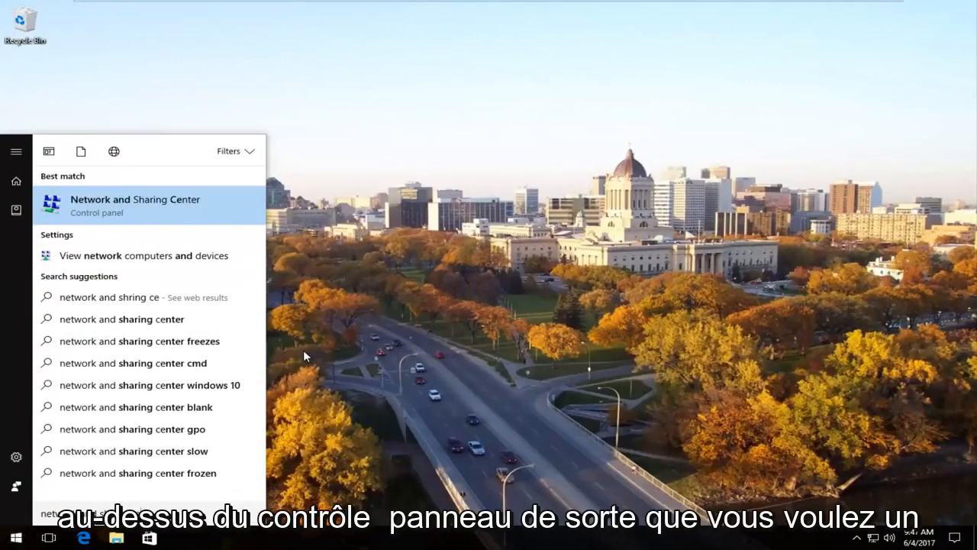
click(134, 204)
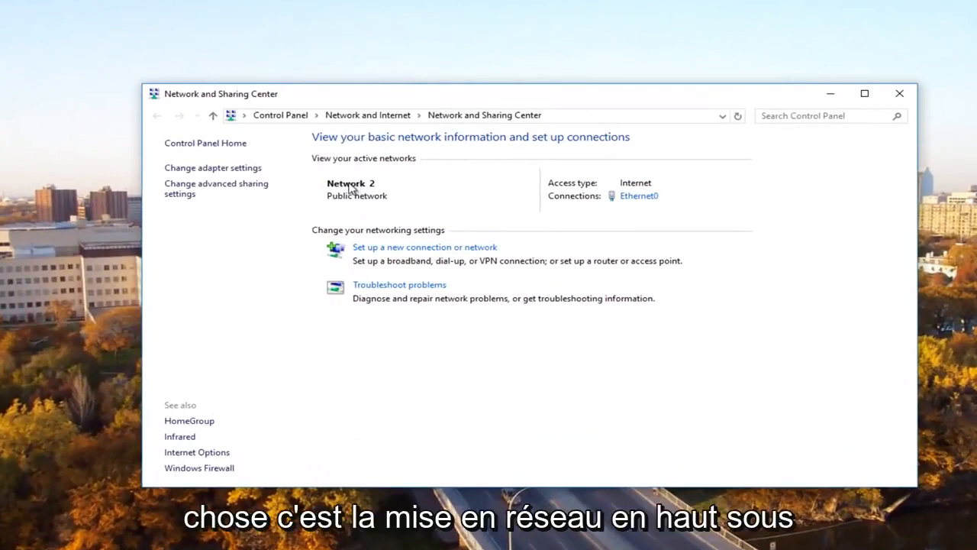
mouse_move(365, 165)
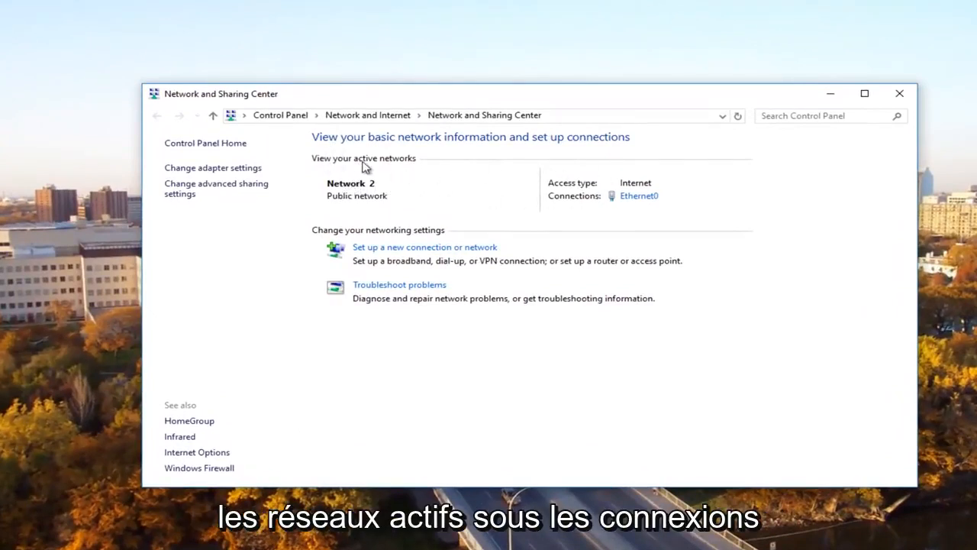
mouse_move(571, 204)
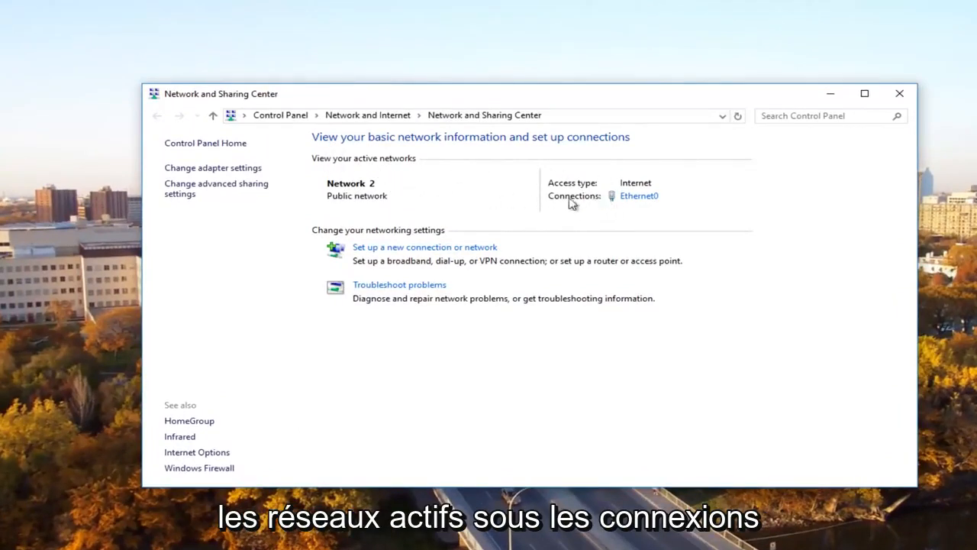
mouse_move(640, 196)
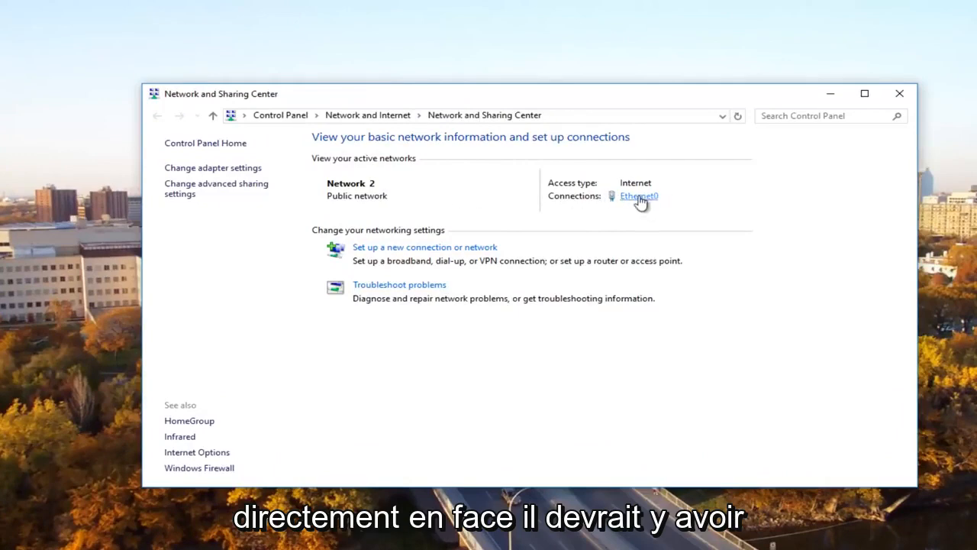
mouse_move(637, 205)
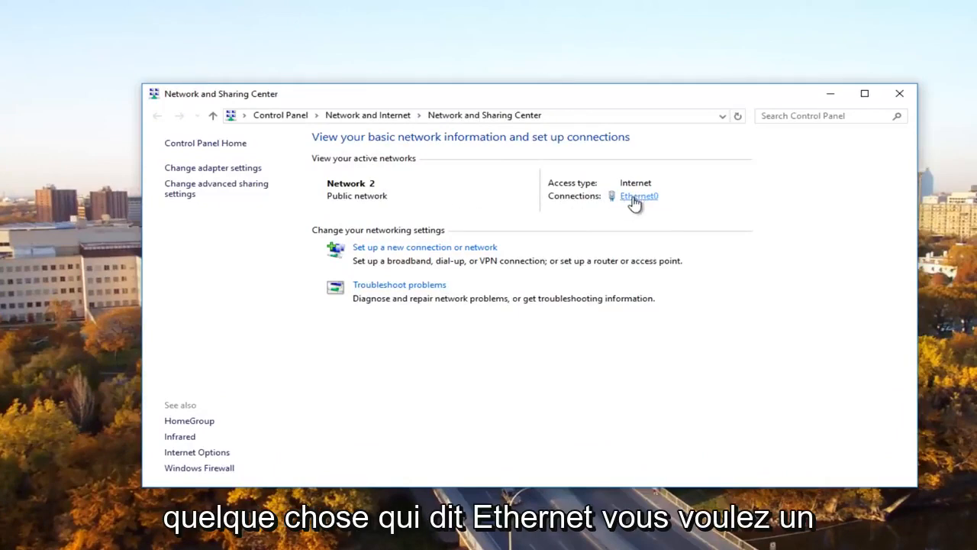
Step: Open the Ethernet0 connection status from the active network's Connections link
click(640, 196)
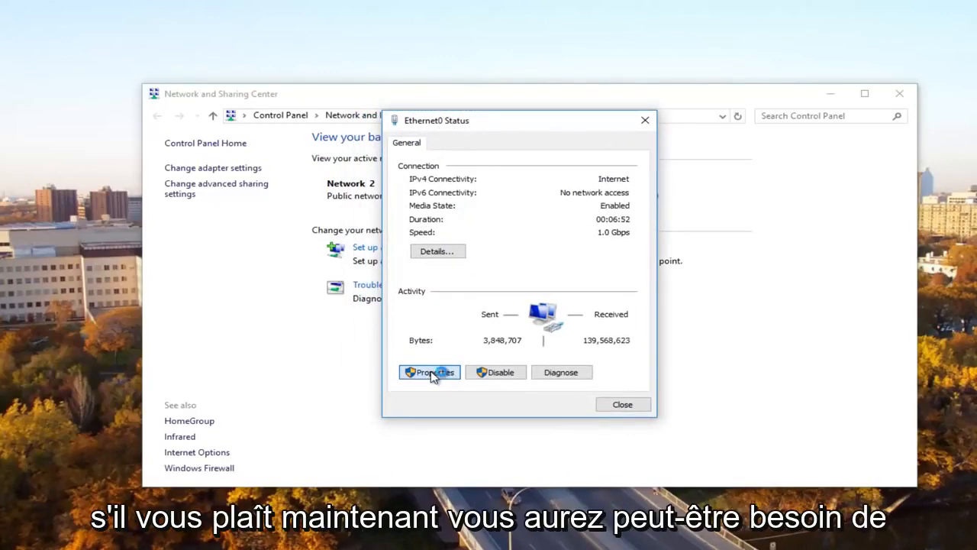
Step: Open Internet Protocol Version 4 (TCP/IPv4) properties from the Ethernet0 adapter properties
click(429, 371)
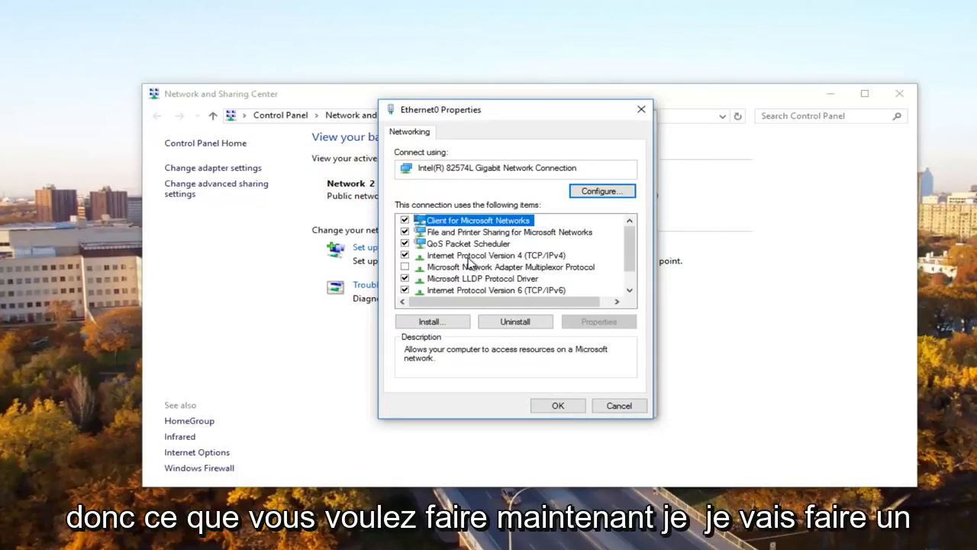
click(481, 255)
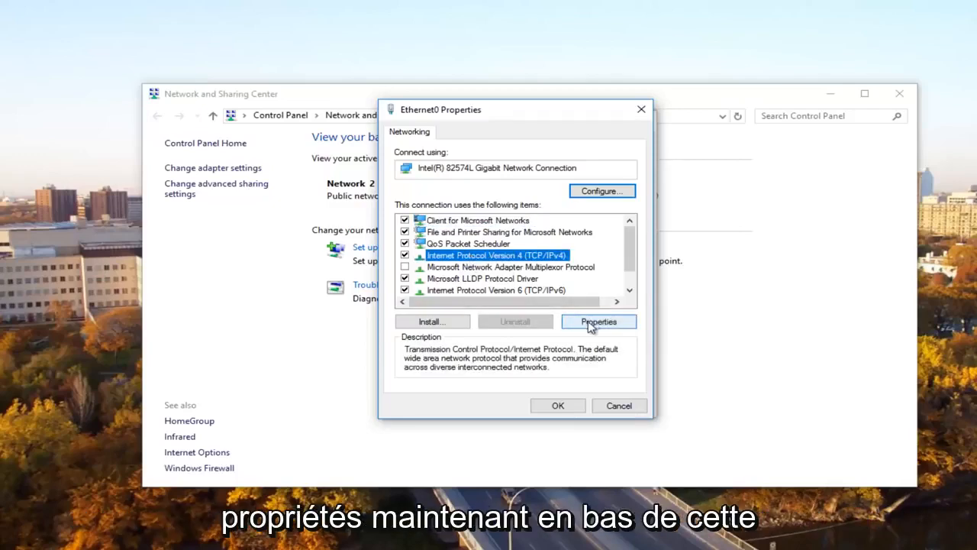
click(598, 321)
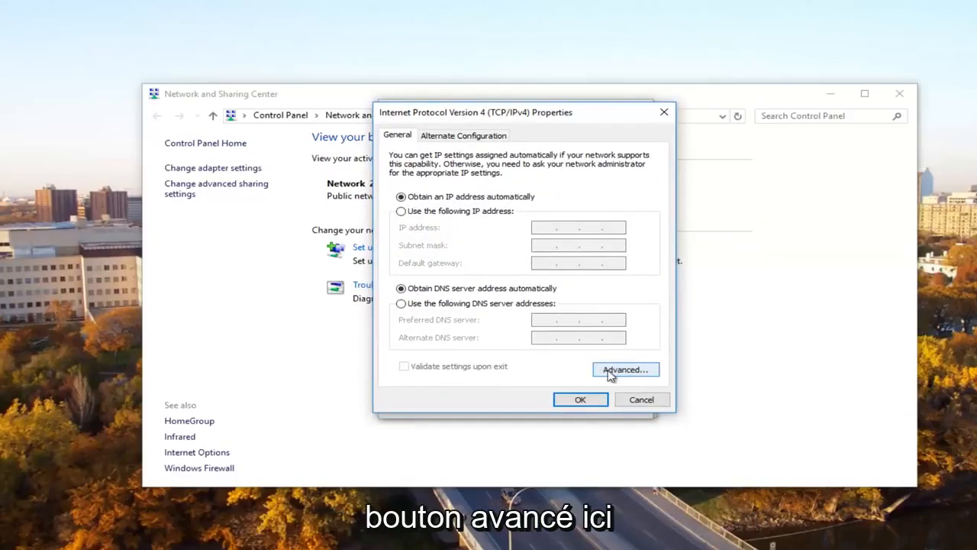
Step: Select 'Enable NetBIOS over TCP/IP' on the WINS tab of Advanced TCP/IP Settings
click(625, 369)
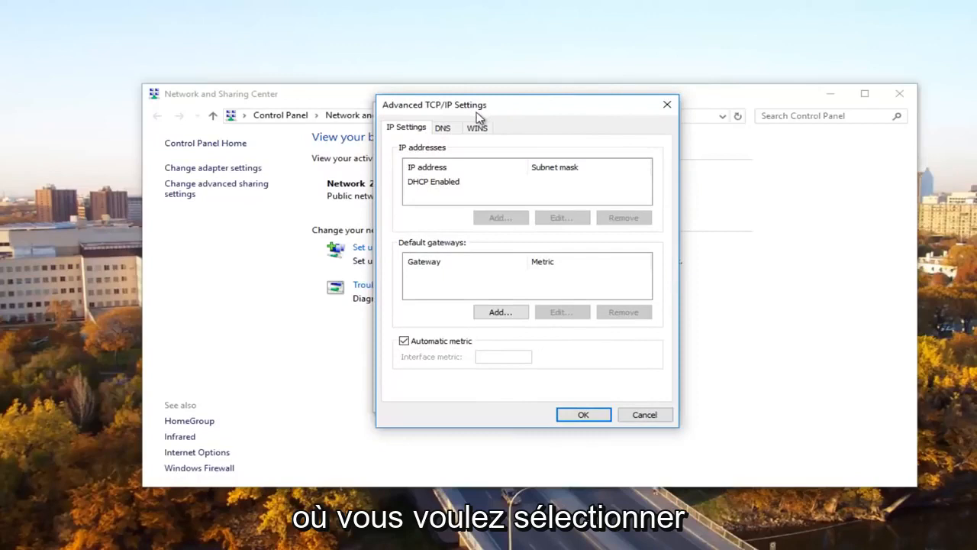
mouse_move(472, 137)
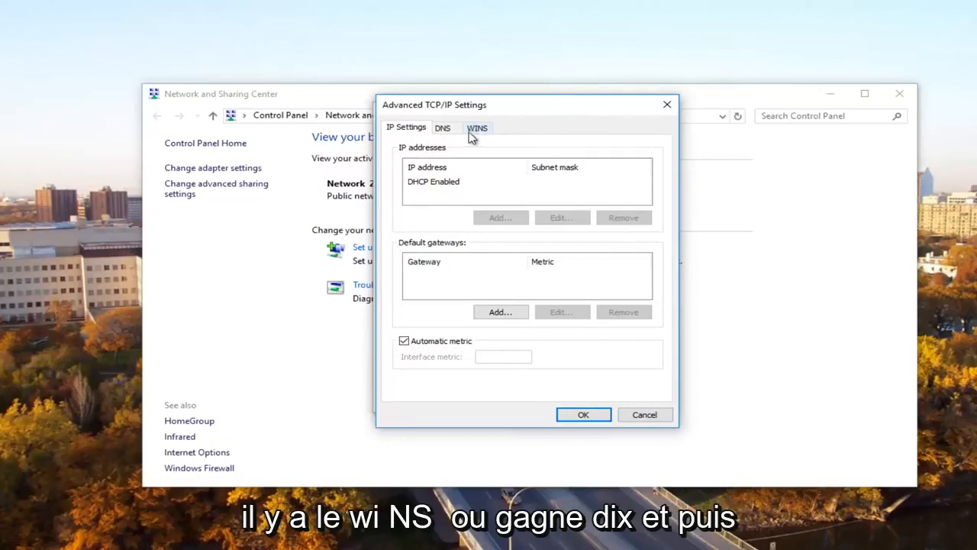
mouse_move(483, 138)
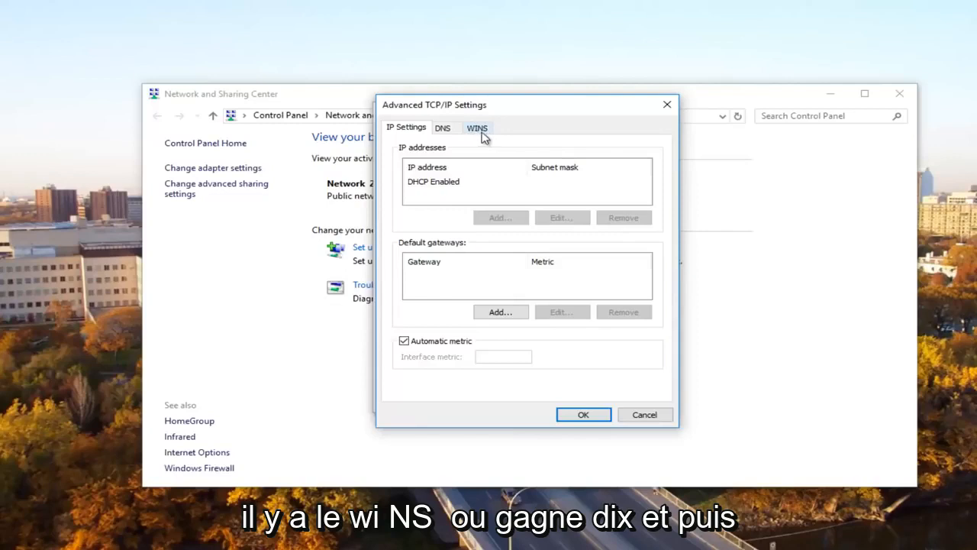
click(477, 127)
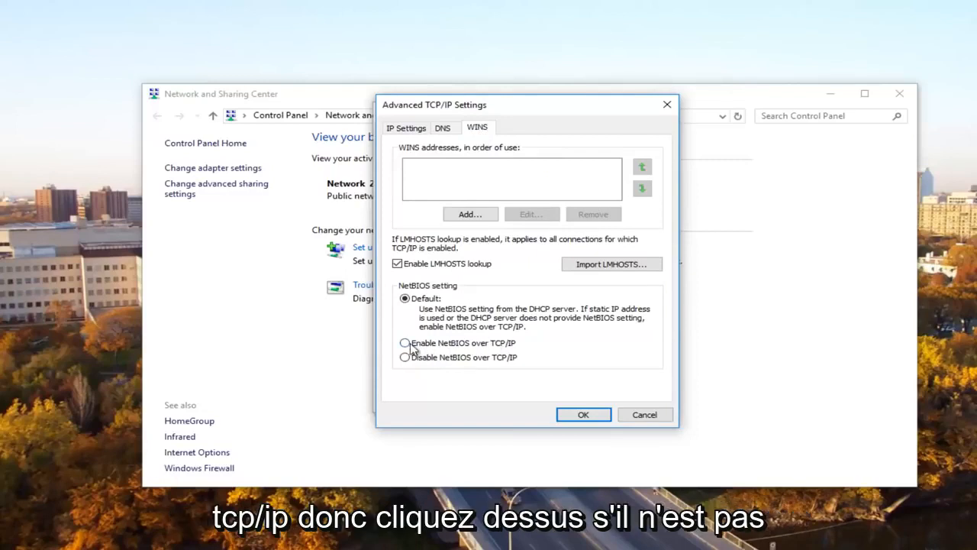
click(405, 342)
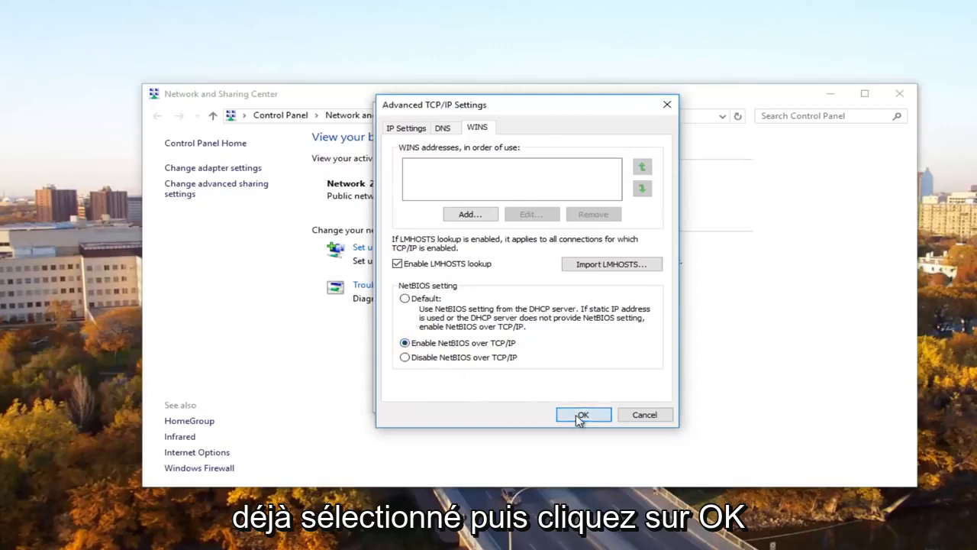
Step: Confirm Advanced TCP/IP and IPv4 settings, then close Ethernet0 Properties and Status
click(584, 415)
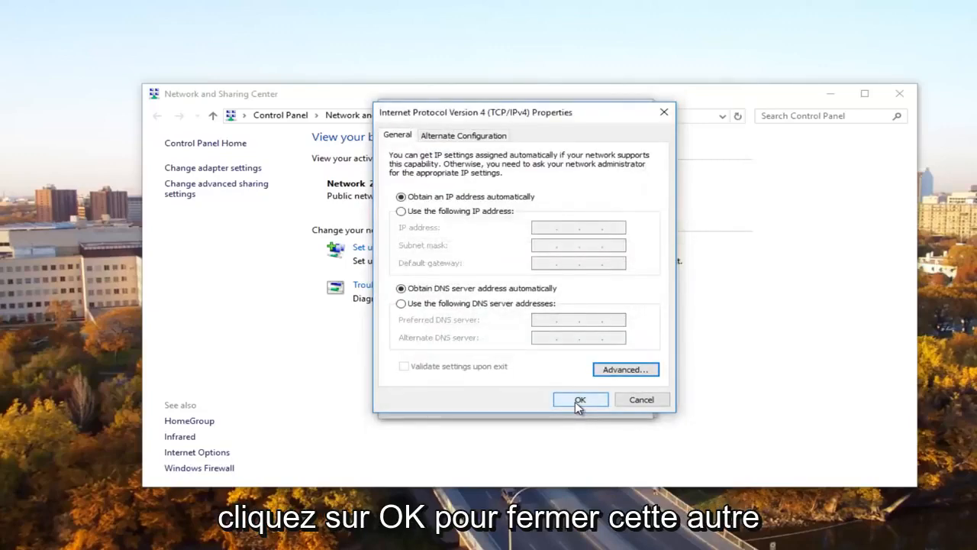
click(580, 399)
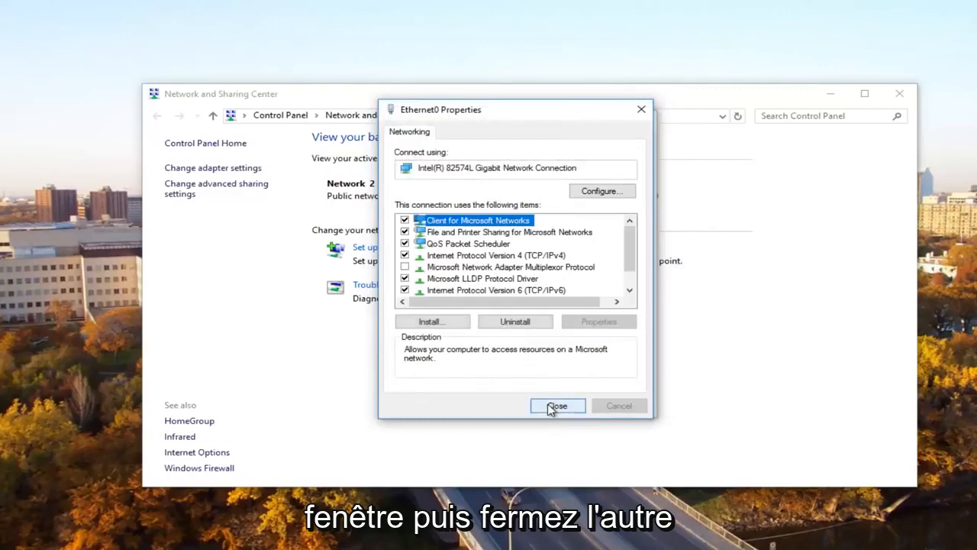
click(557, 406)
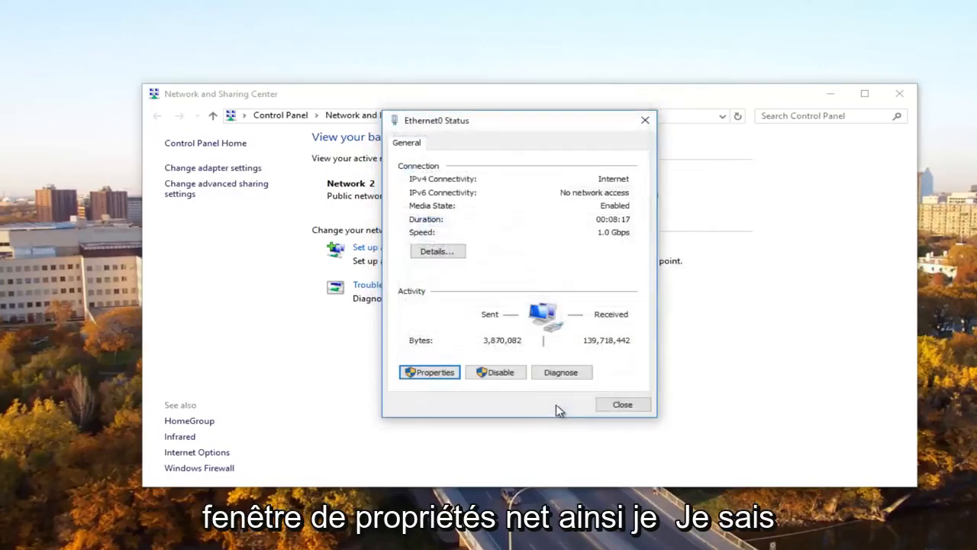
click(622, 404)
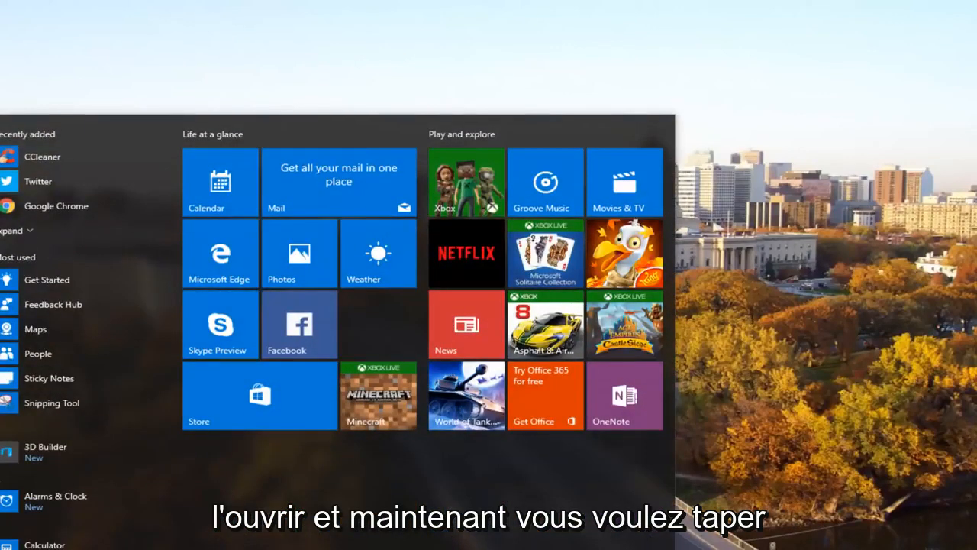
Step: Run regedit as administrator from Start search, approving the User Account Control prompt
text(regedit)
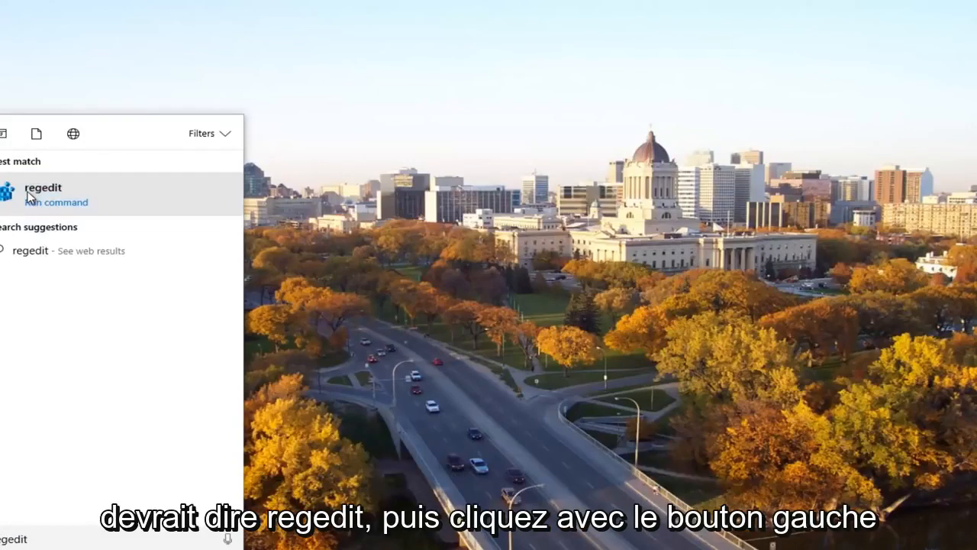
right_click(42, 187)
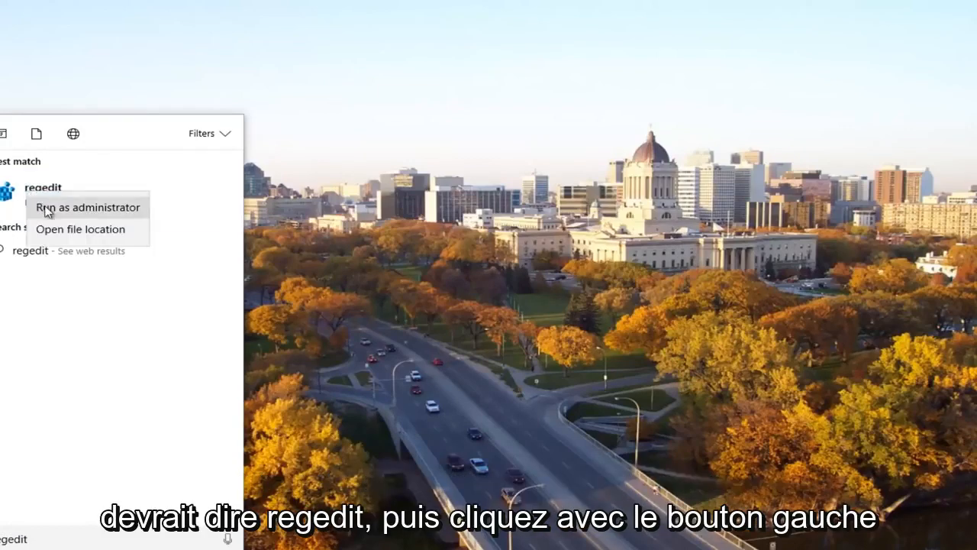
click(87, 207)
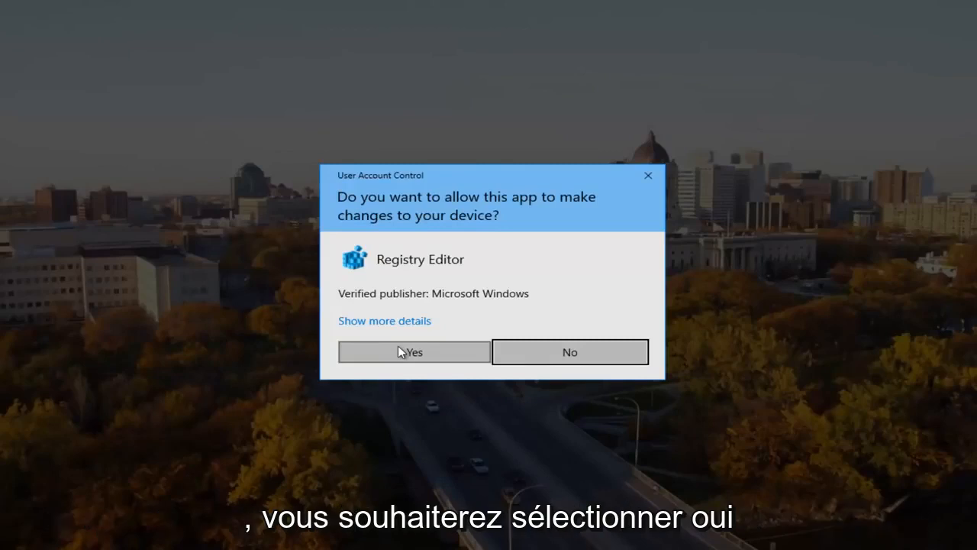
click(414, 352)
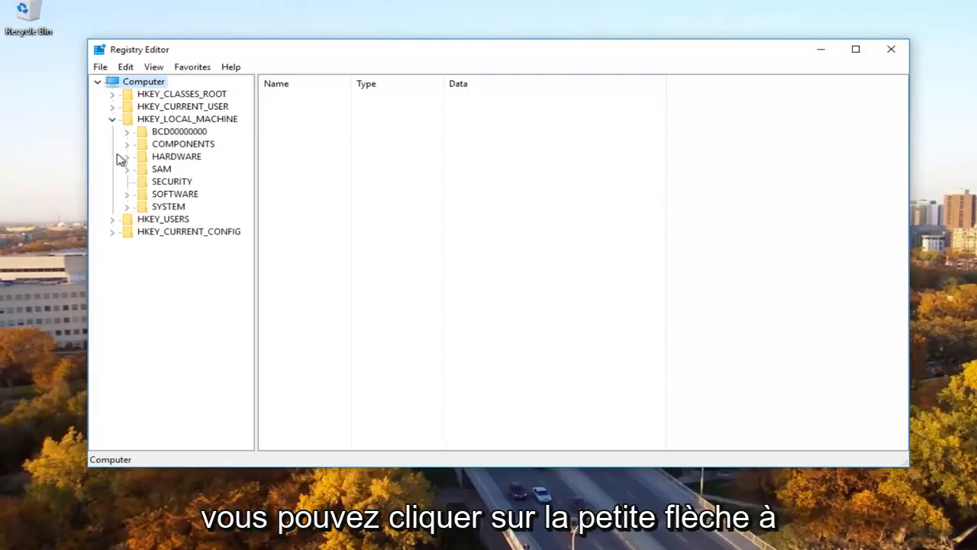
mouse_move(126, 197)
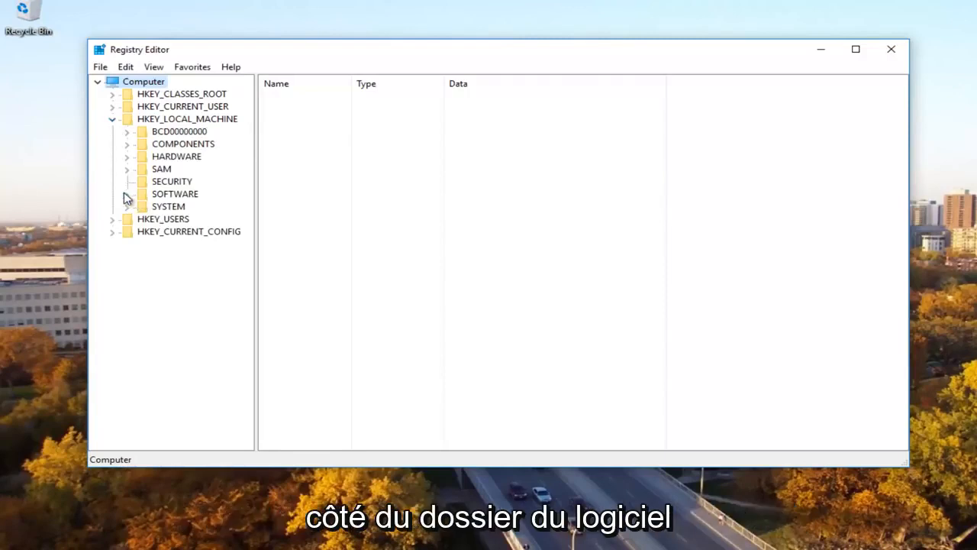
Step: Expand HKEY_LOCAL_MACHINE\SOFTWARE\Microsoft and scroll its subkeys down toward MSLicensing
click(127, 194)
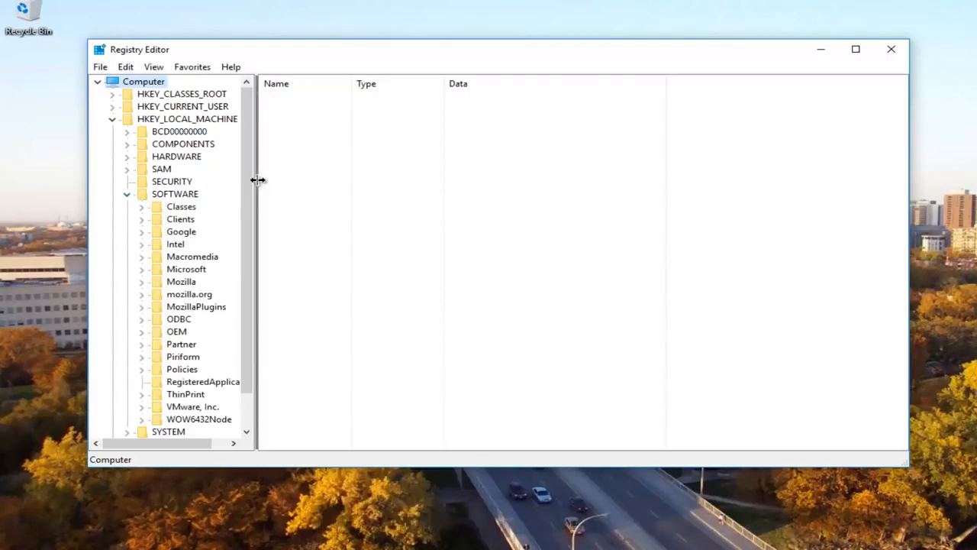
click(187, 269)
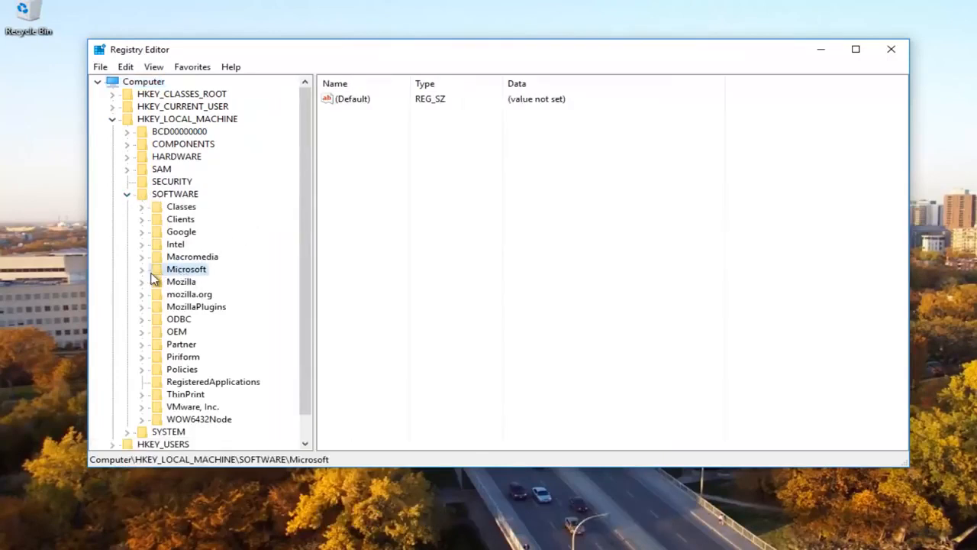
click(141, 269)
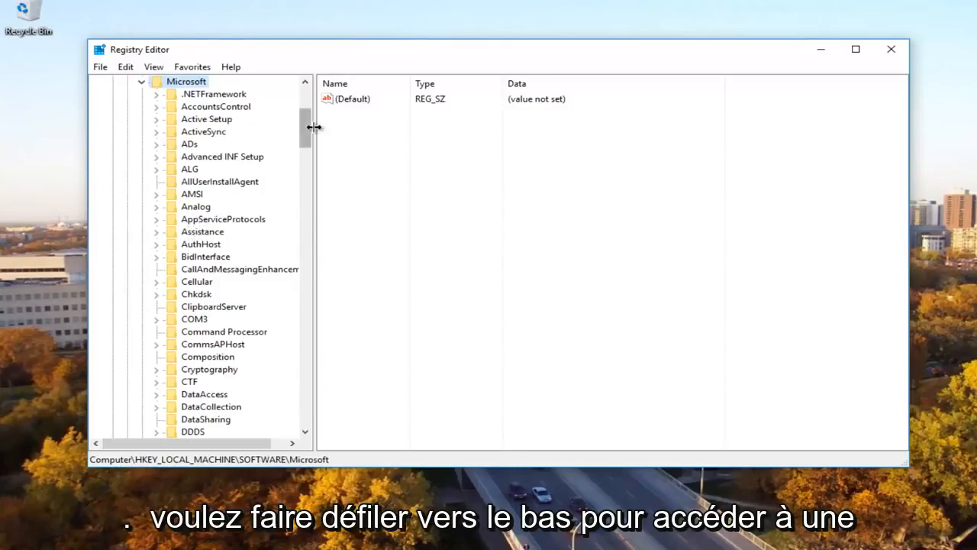
scroll(down, 3)
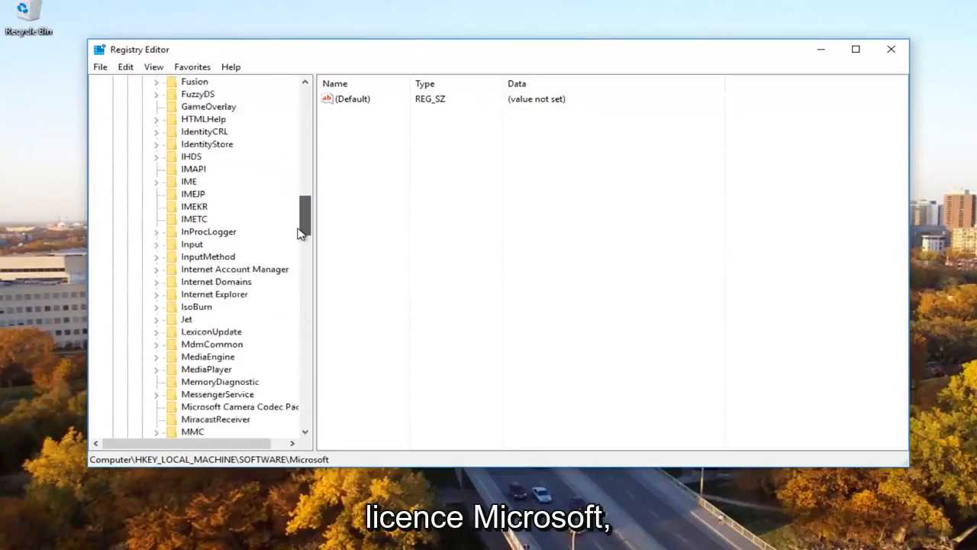
scroll(down, 3)
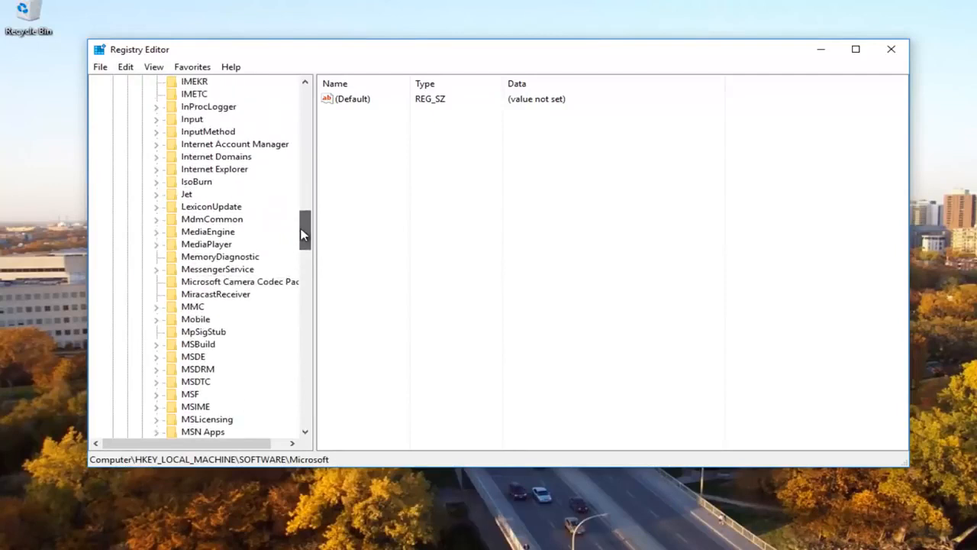
mouse_move(240, 308)
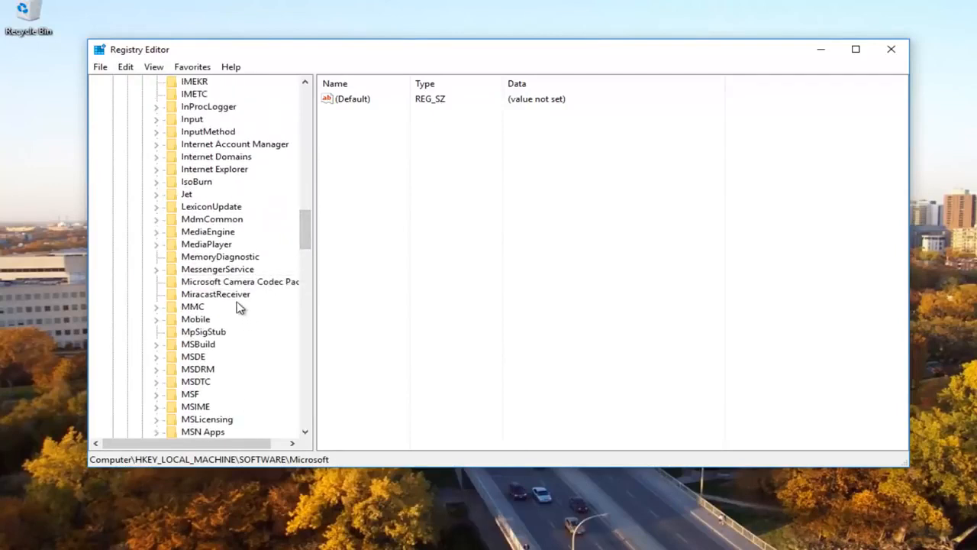
scroll(down, 3)
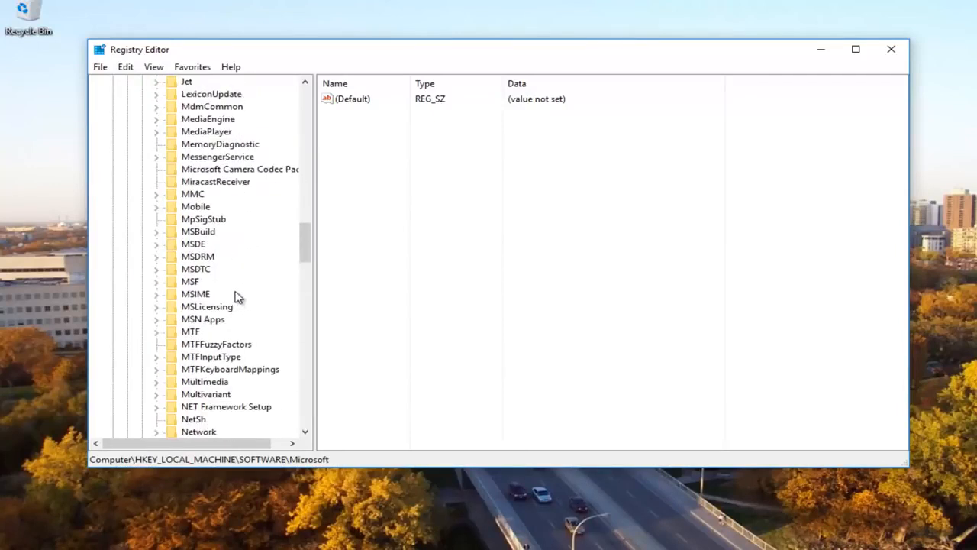
Step: Expand the MSLicensing key and inspect its HardwareID and Store subkeys
click(206, 306)
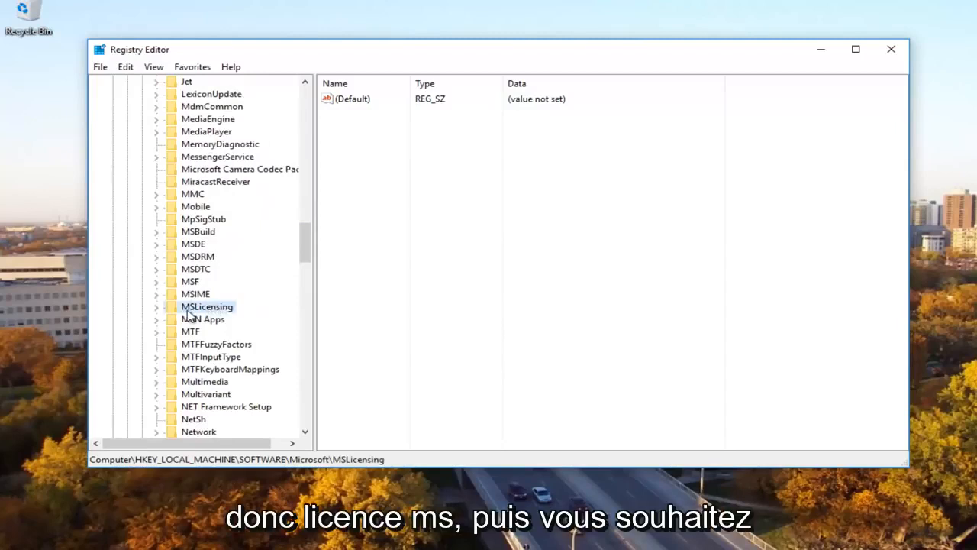
click(157, 306)
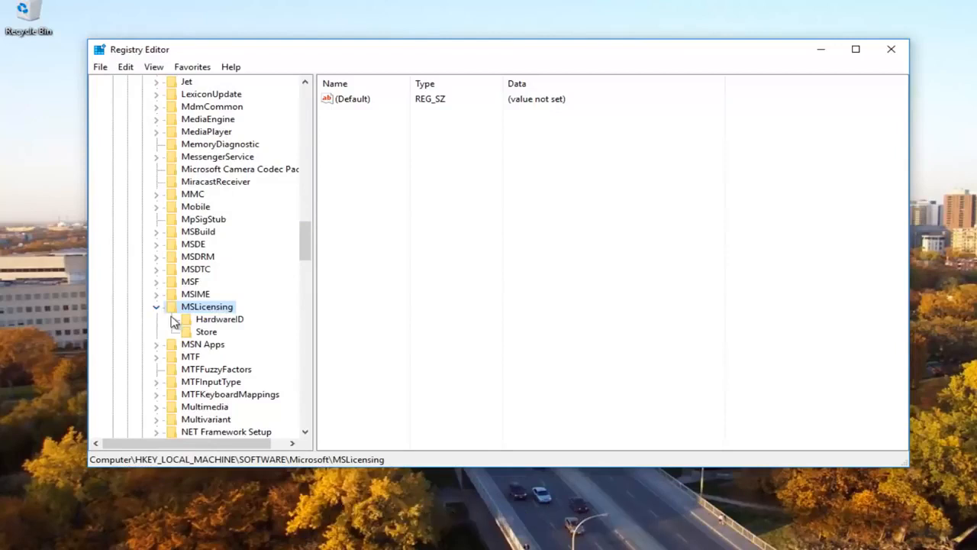
mouse_move(204, 324)
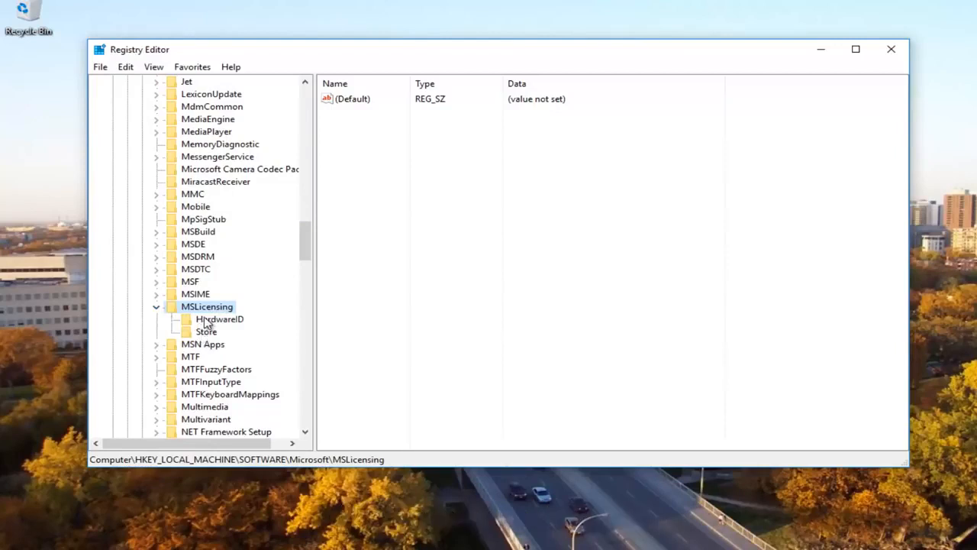
click(220, 319)
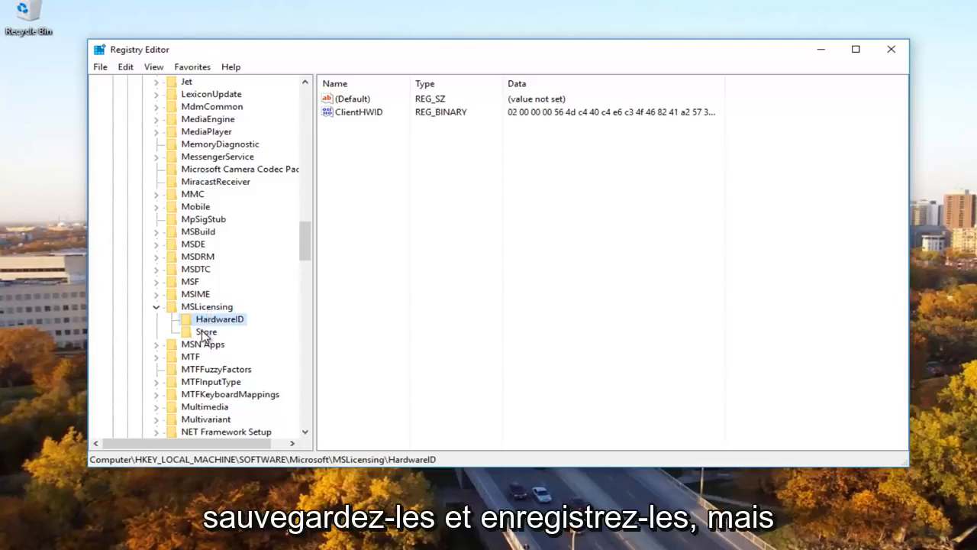
click(207, 306)
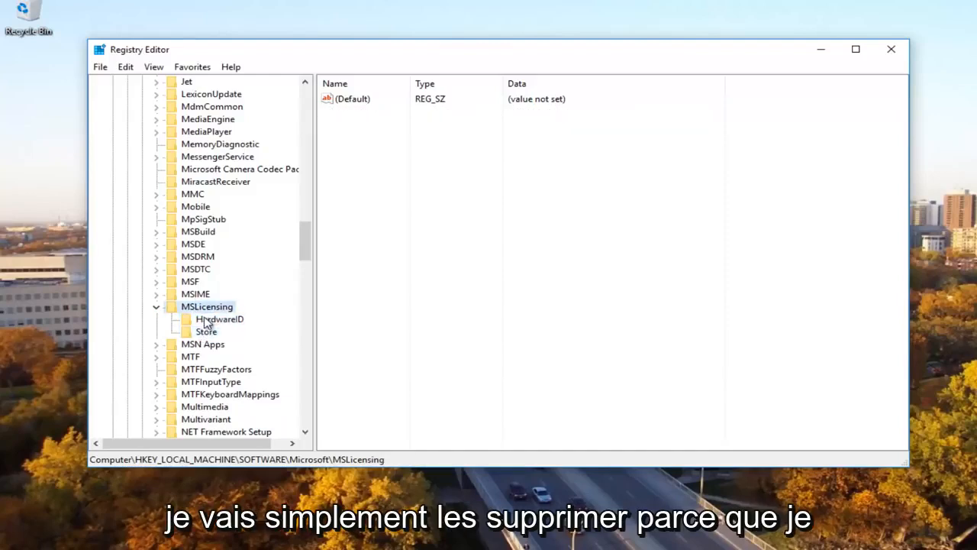
click(206, 331)
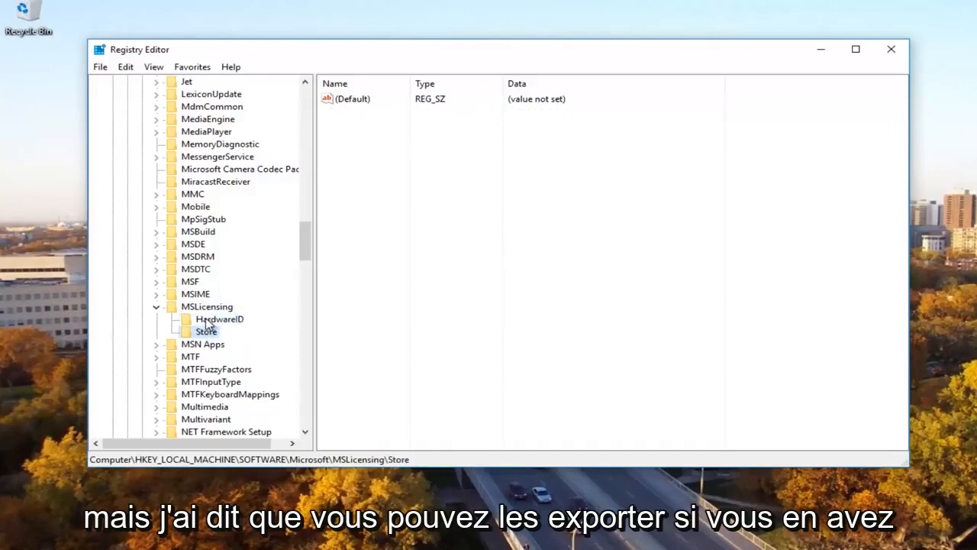
Step: Delete the HardwareID and Store subkeys, then close Registry Editor
click(220, 318)
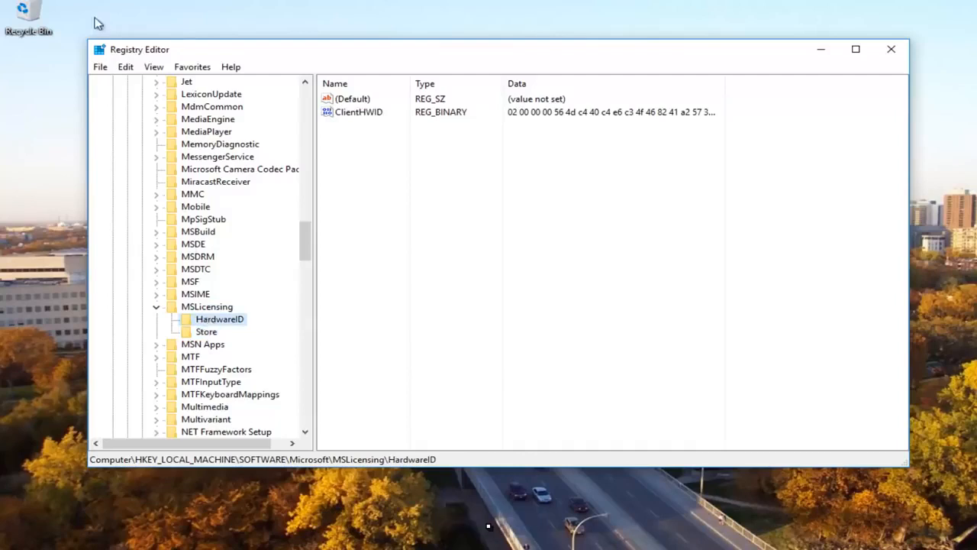
right_click(220, 318)
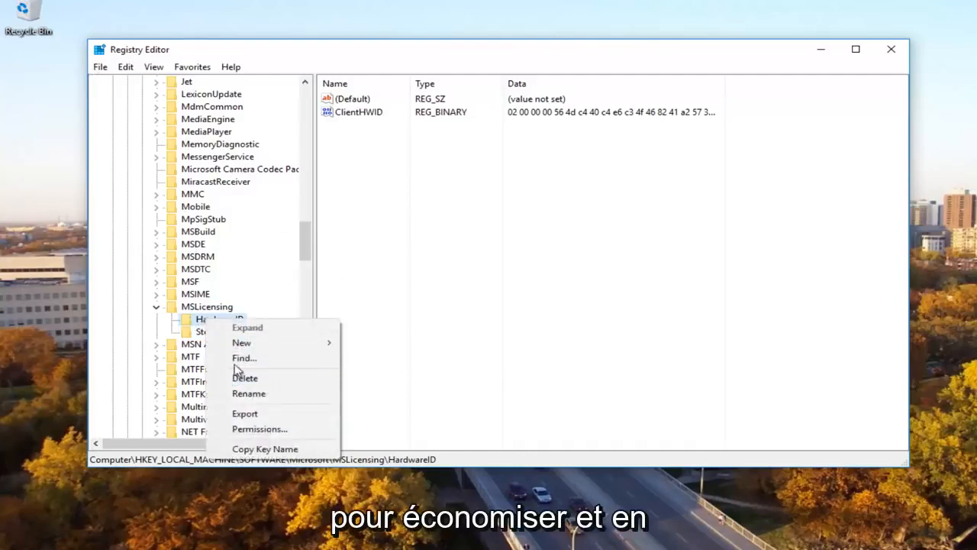
mouse_move(244, 413)
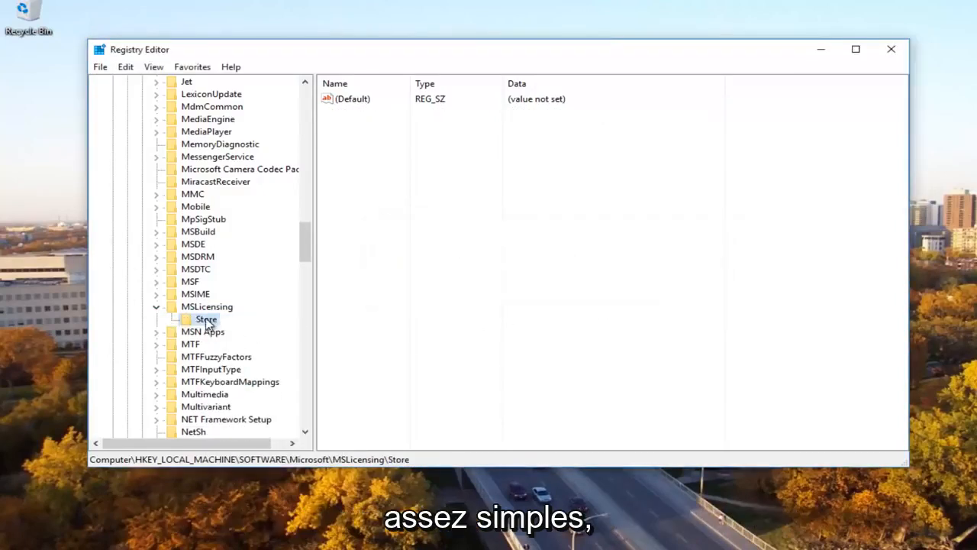
click(156, 306)
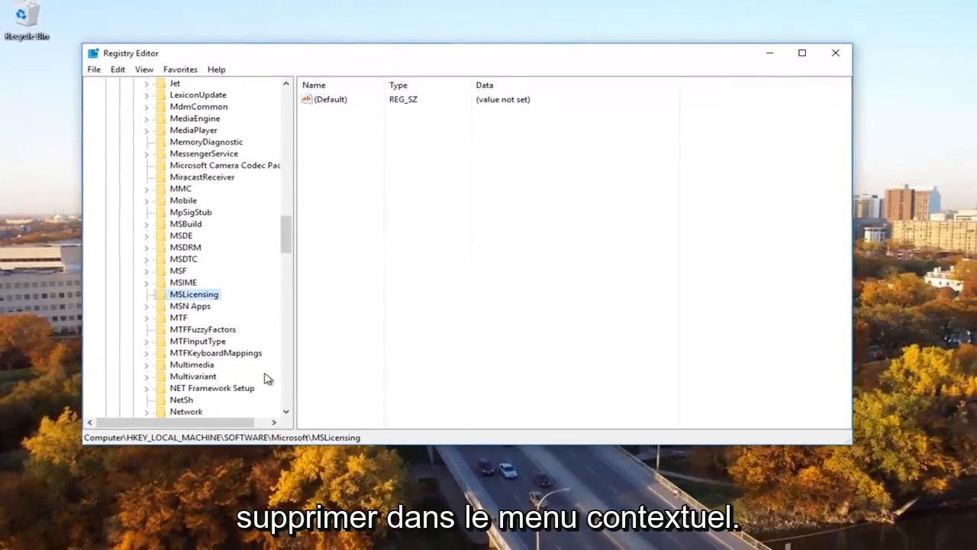
click(835, 53)
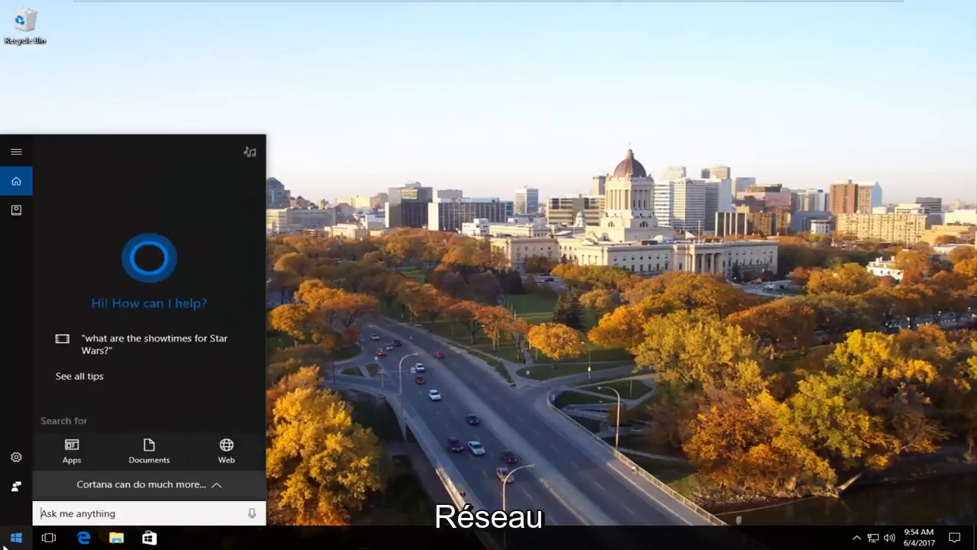
Step: Search Start for 'network' to find Network and Sharing Center
text(n)
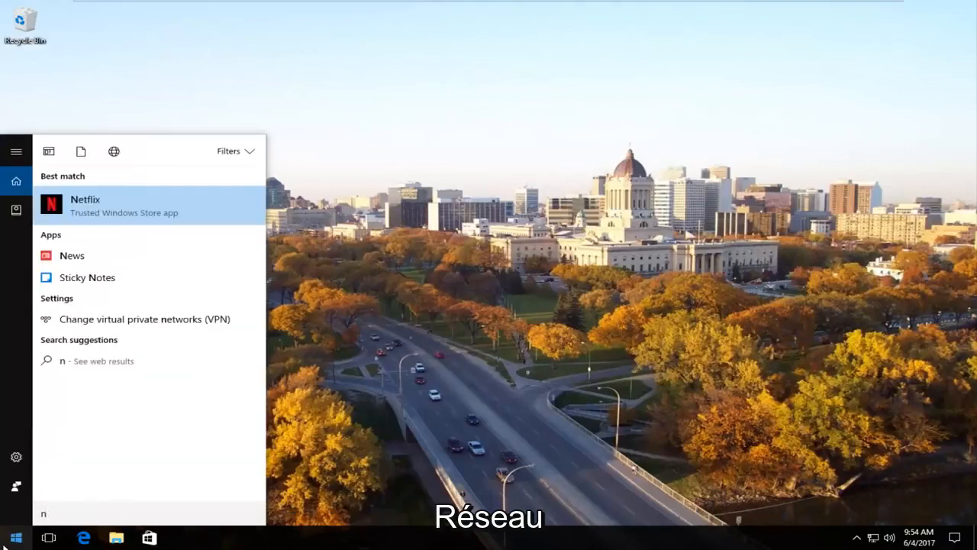
text(etwork)
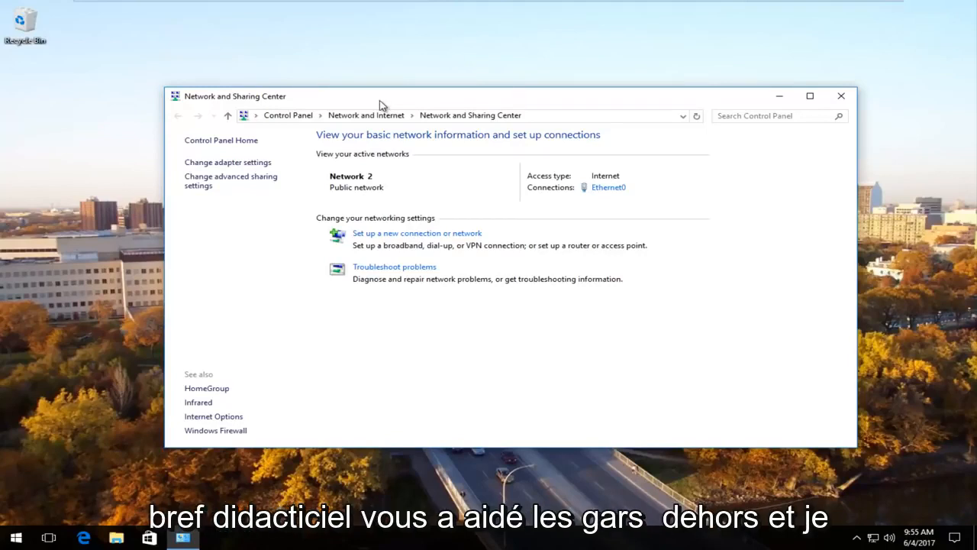
mouse_move(355, 114)
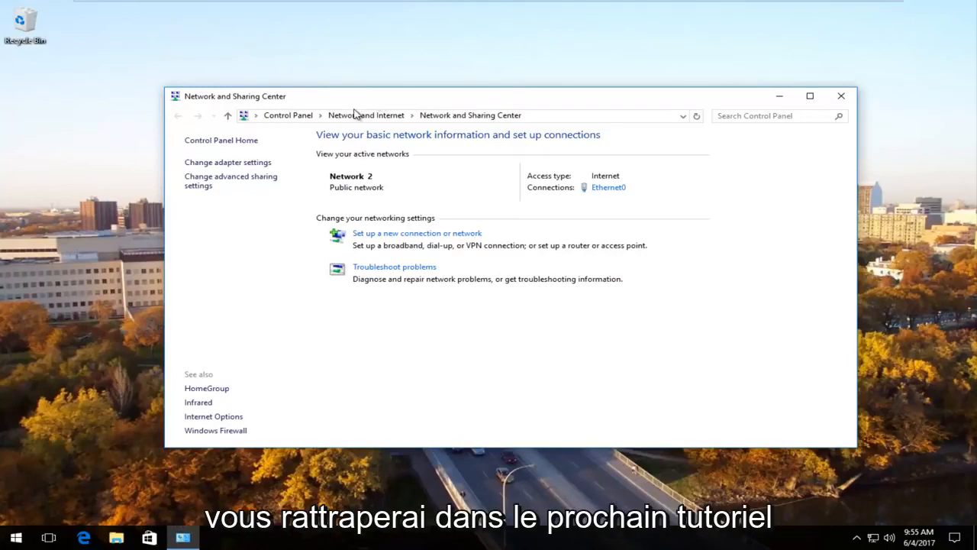